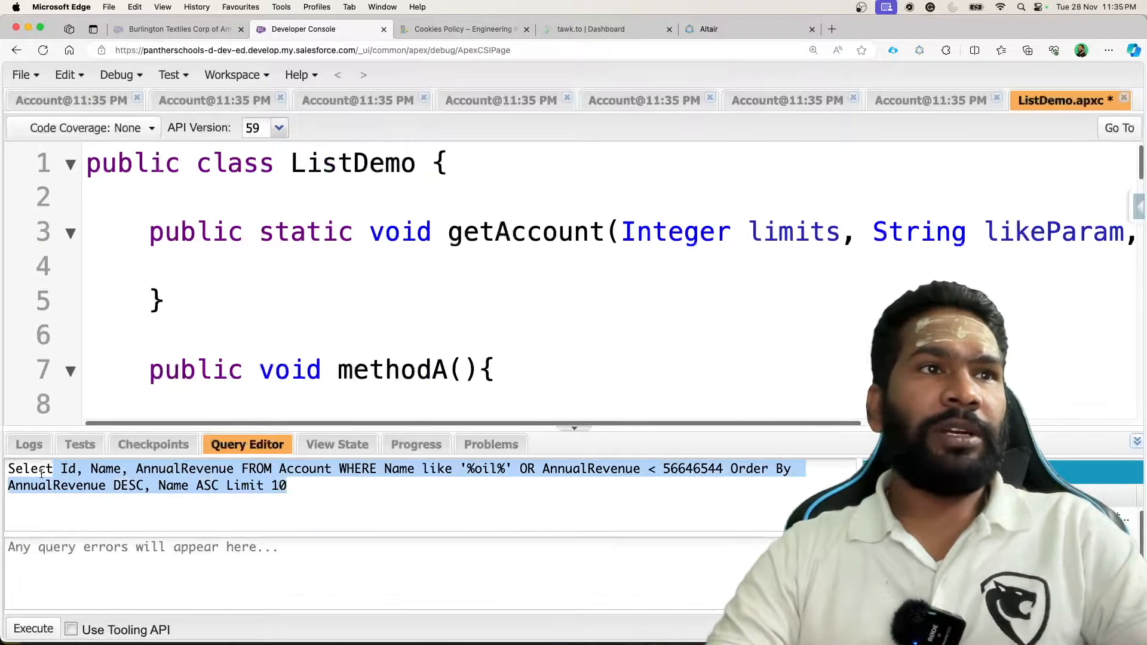
Step: Enter SELECT Id, Name, Email, Account.Name, Account.Rating, Account.AnnualRevenue FROM Contact in the Query Editor
type("SELECT Id,")
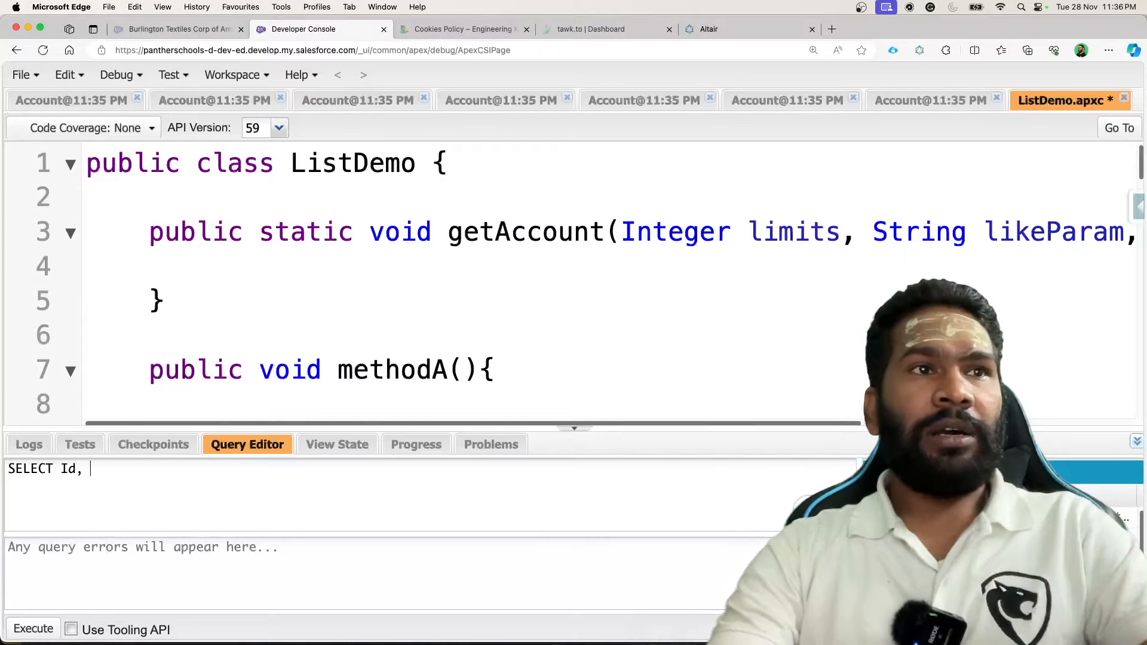
type("Name, Email")
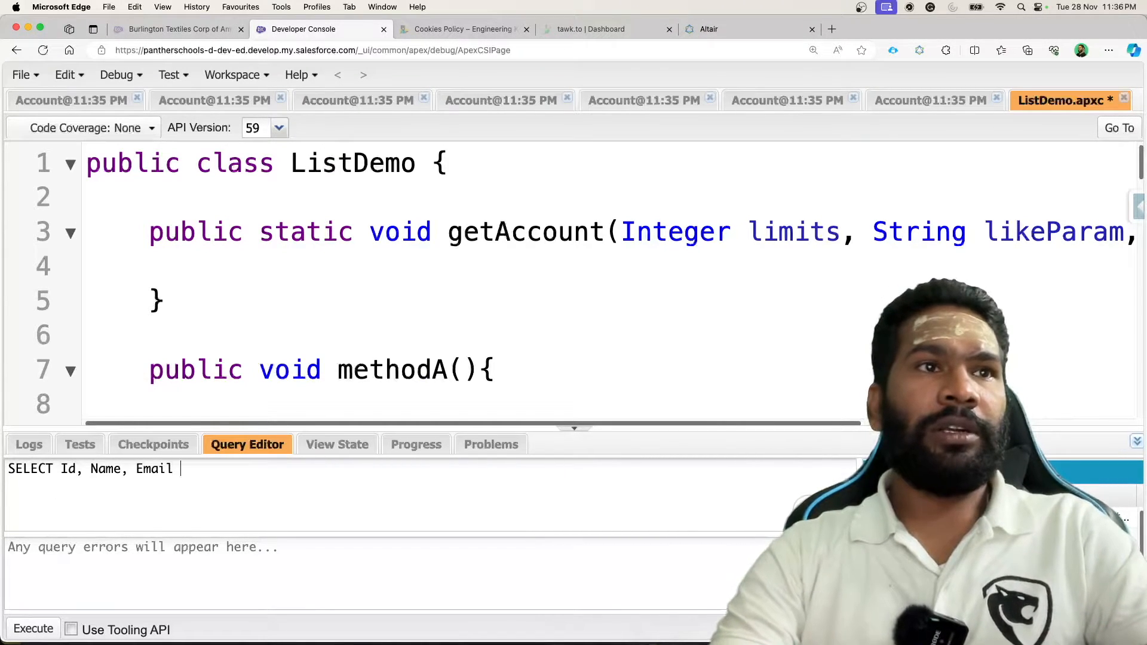
type("FROM Coin")
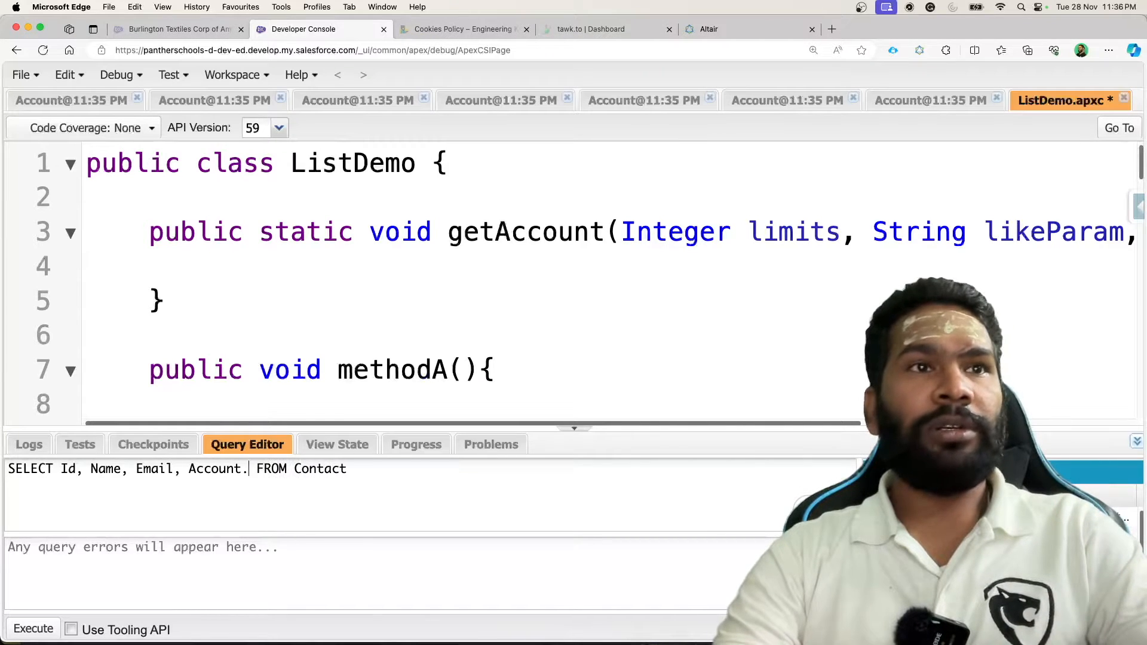
type("Name, Accou")
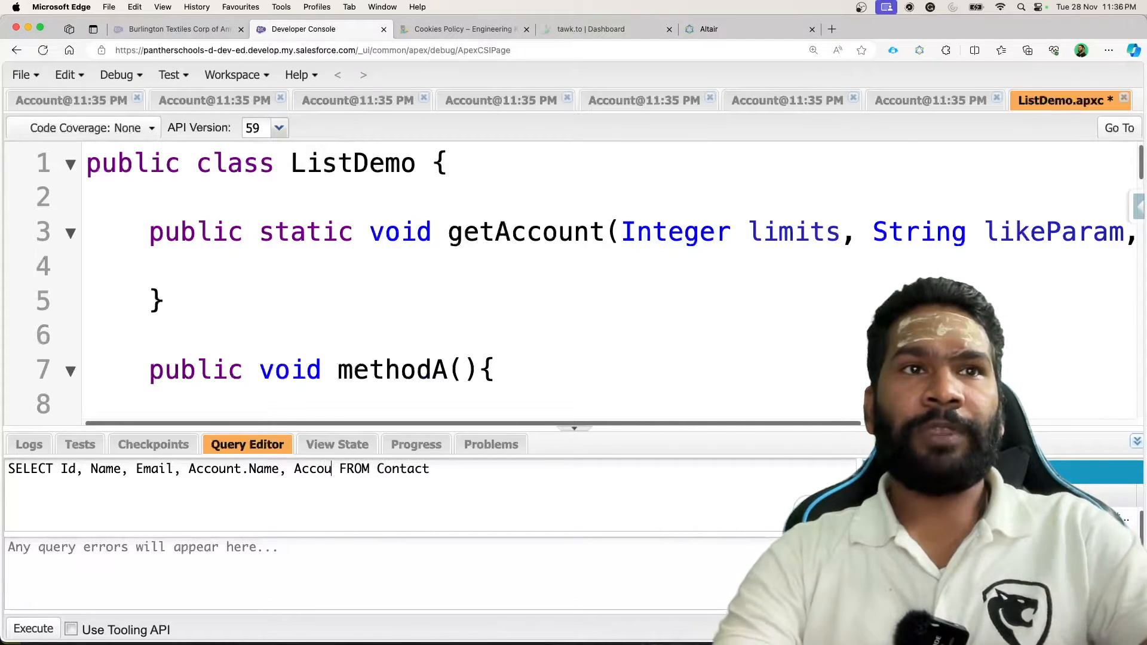
type("Account.Rating,")
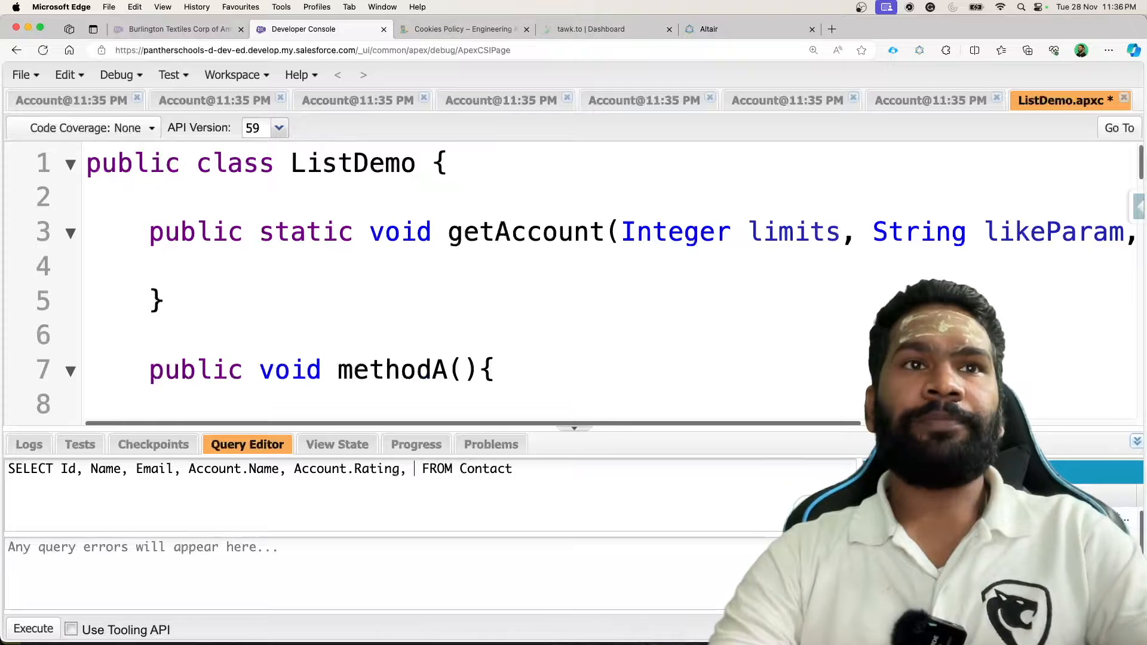
type("Account.AnnualRevenue")
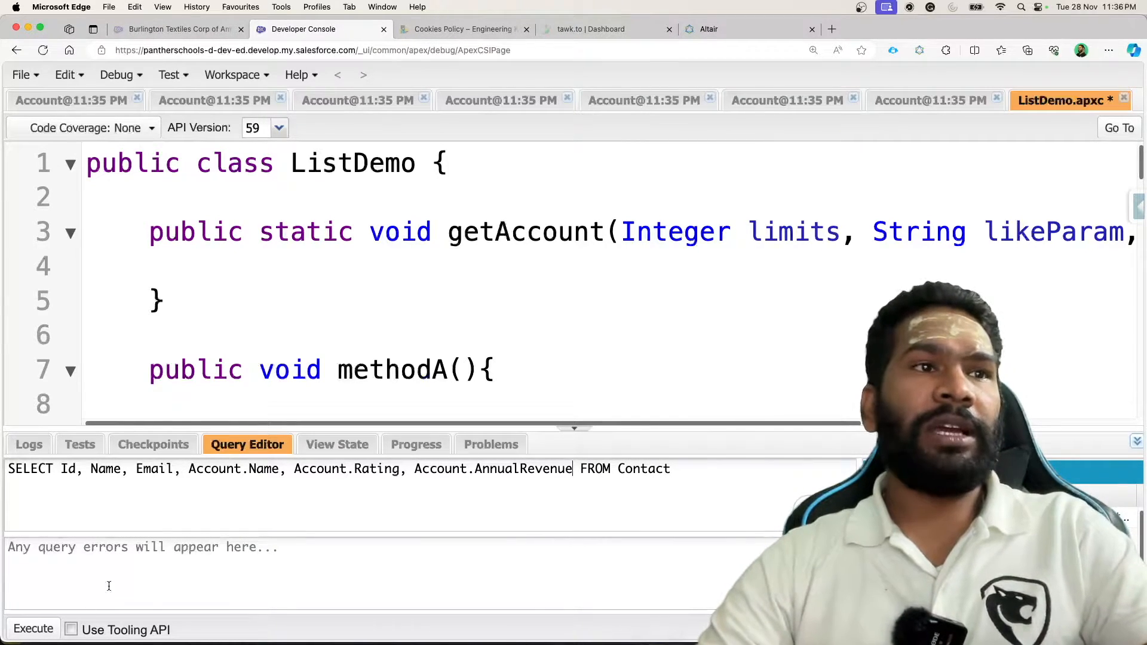
Step: Execute the Contact query and review its 23 rows with account name, rating and revenue
left_click(33, 629)
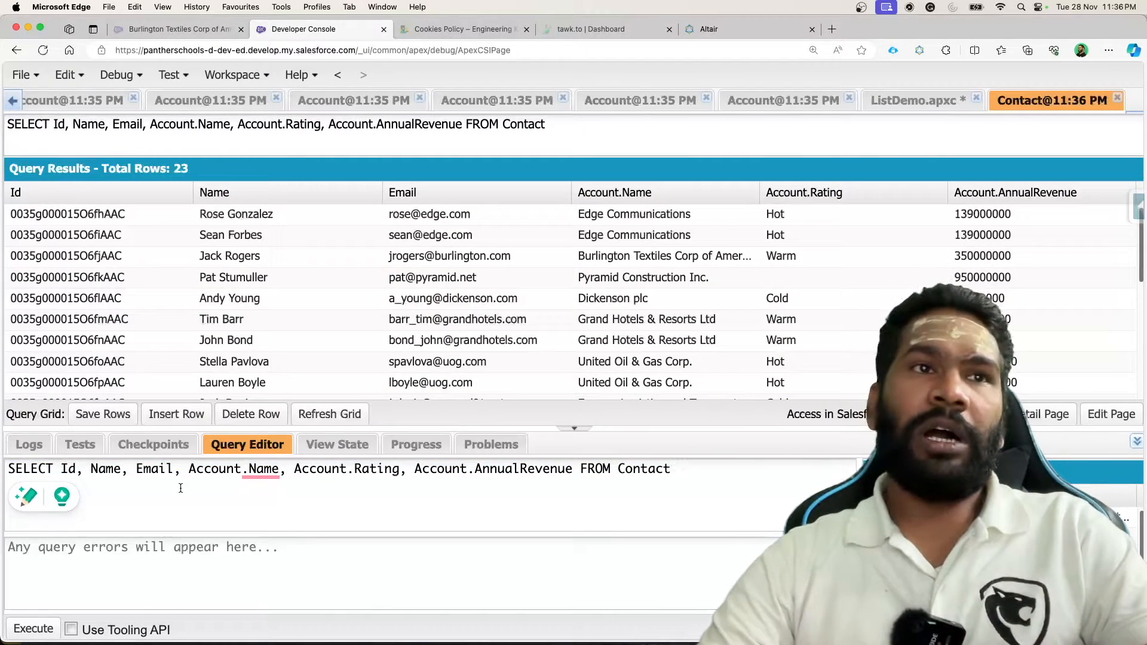
double_click(214, 468)
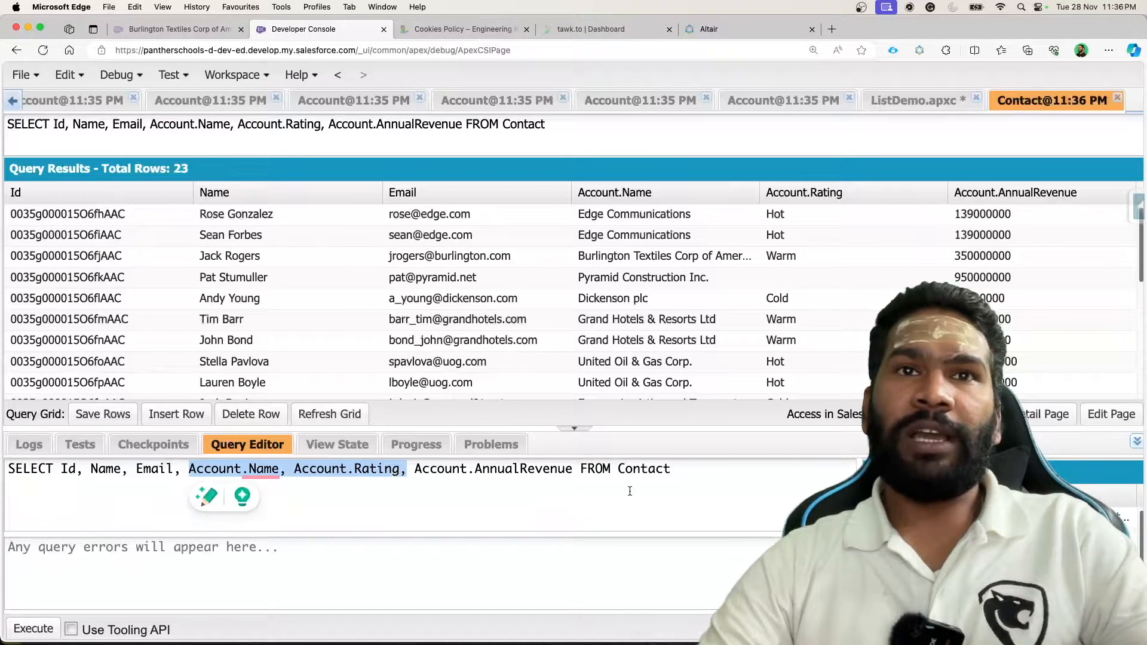
double_click(643, 469)
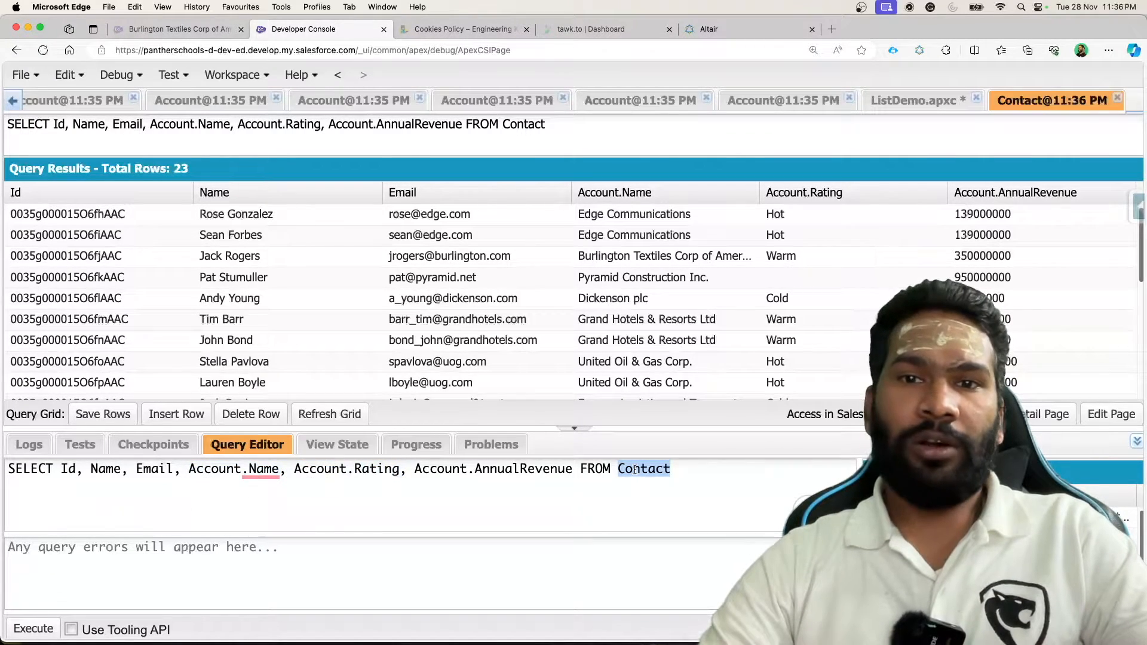
left_click(708, 29)
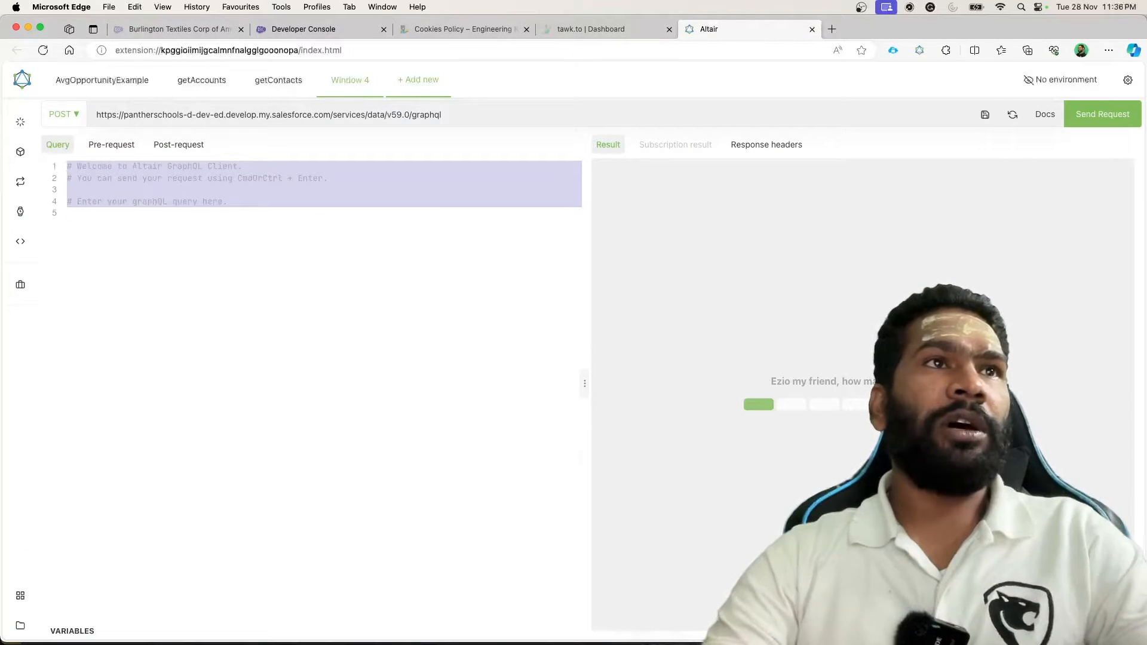
Step: Write query getContactsWithAccount { uiapi { query { Contact { edges { node via autocomplete
type("query getContactsWithAccount")
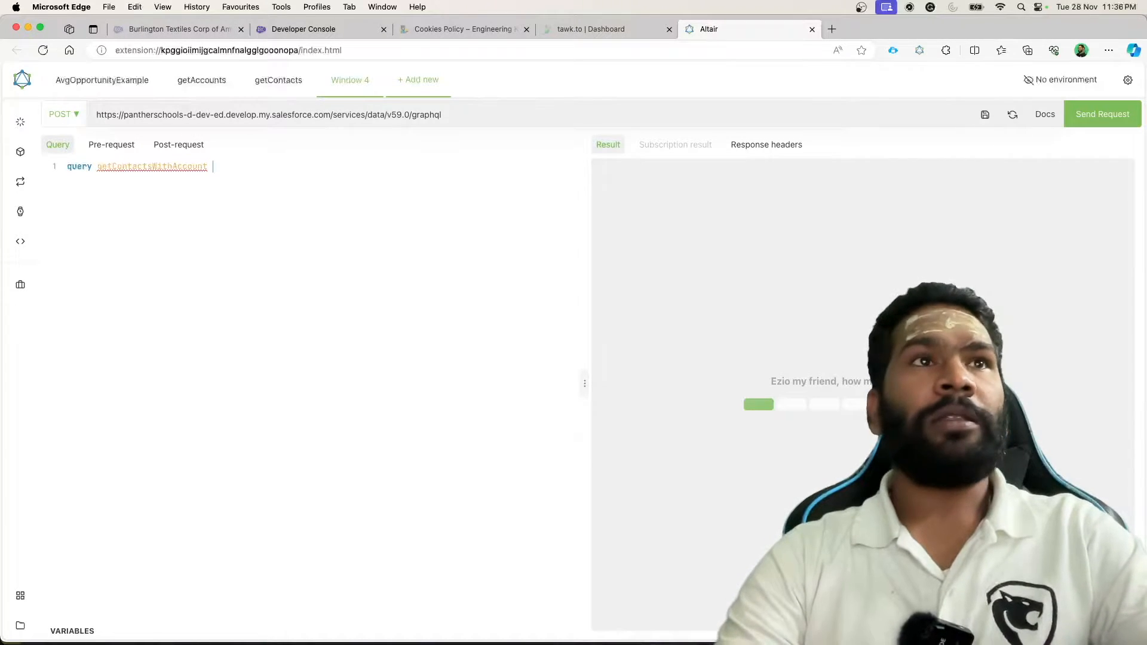
type("{")
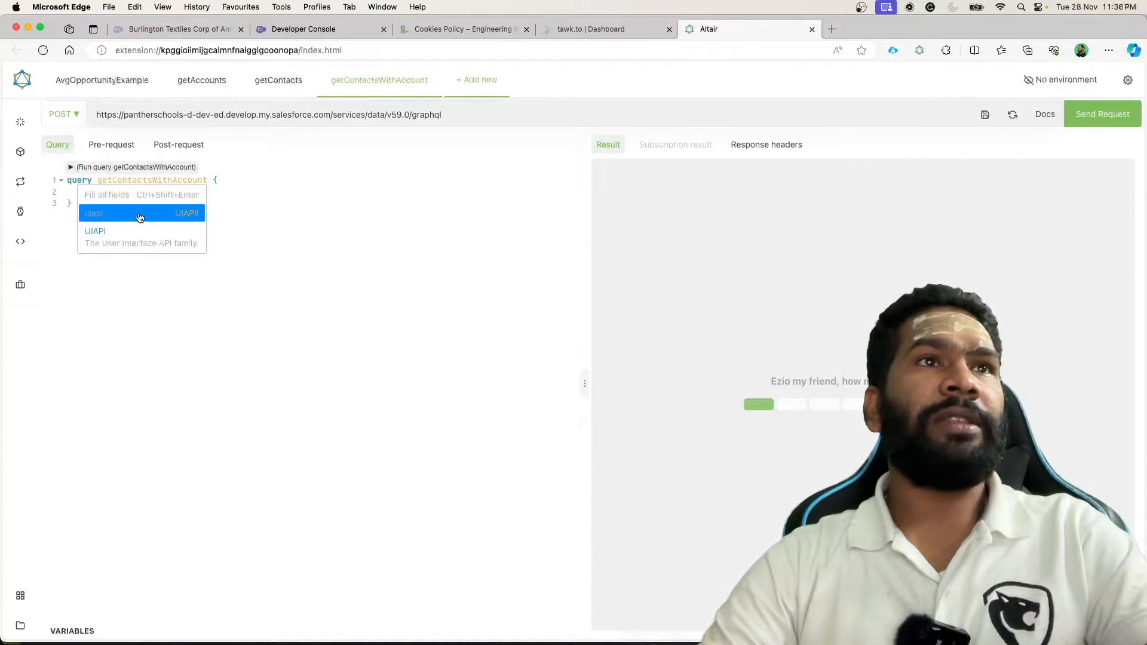
left_click(141, 212)
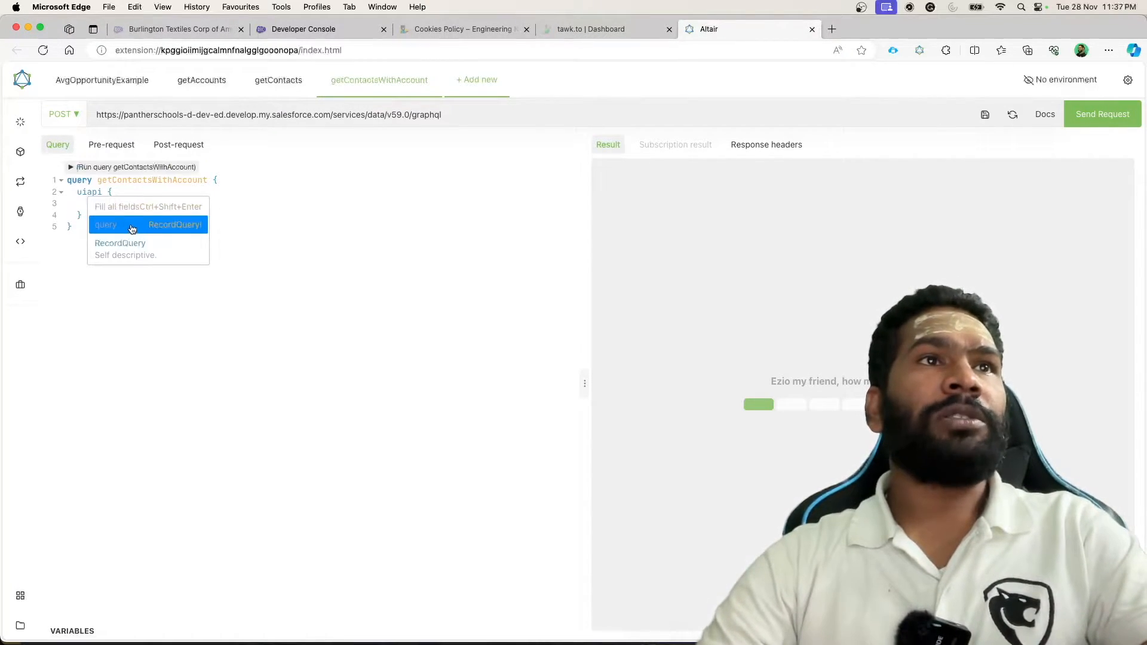
left_click(105, 225)
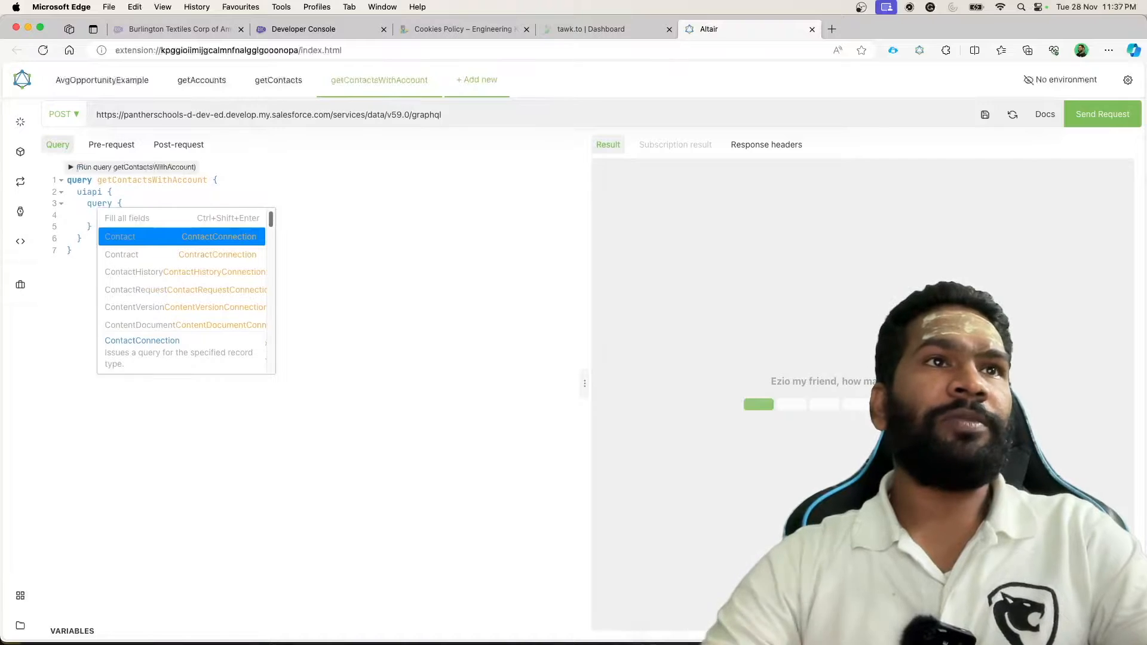
left_click(120, 237)
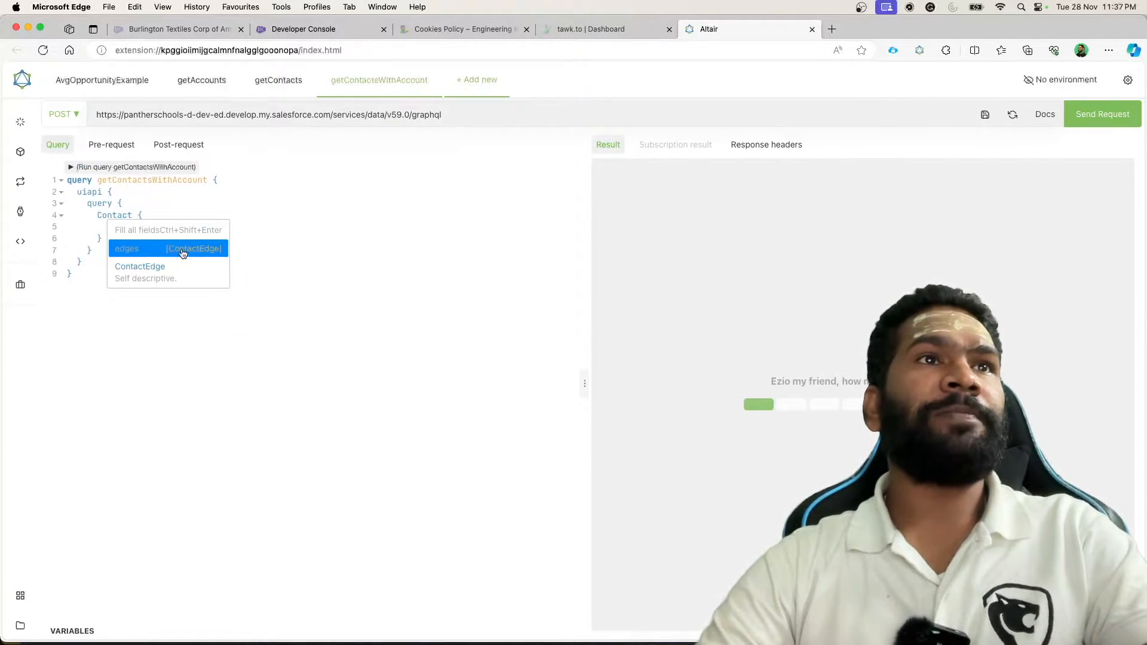
left_click(182, 249)
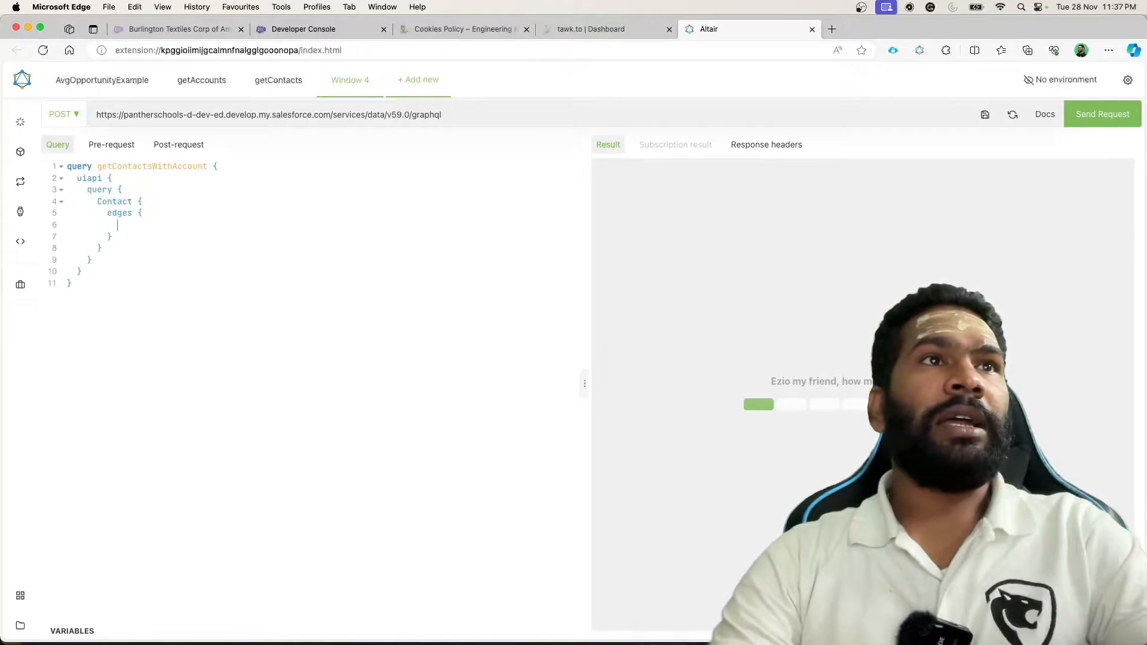
type("node")
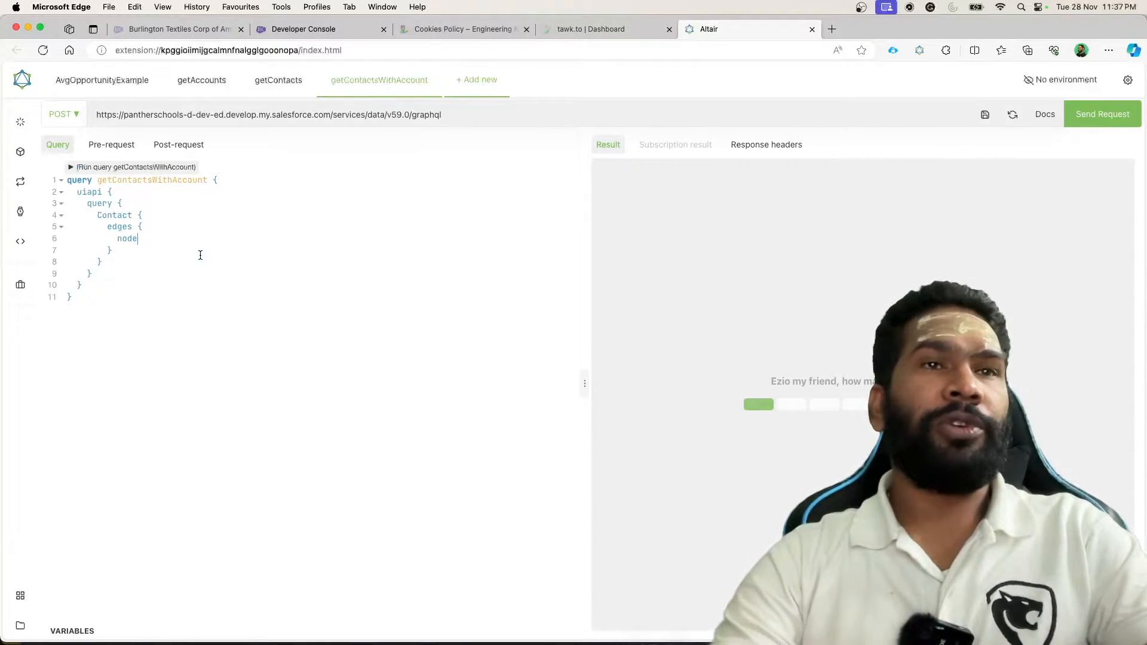
Step: Under node, select Id, Name { value } and Email { value }
type("{ Id,")
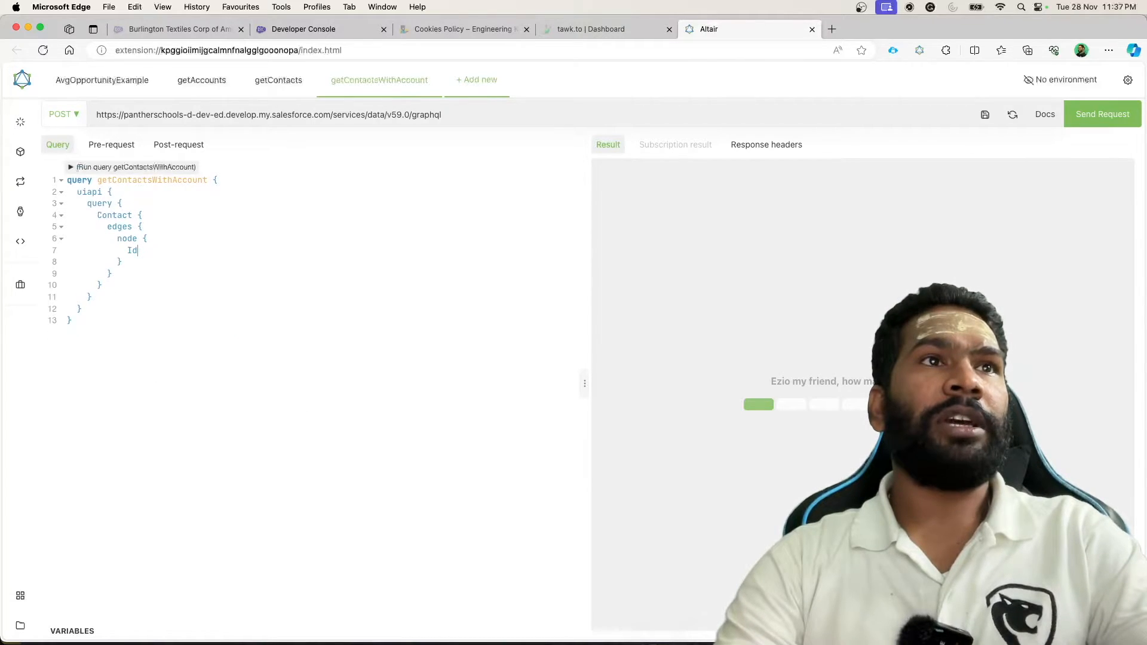
type("Name {")
type("va")
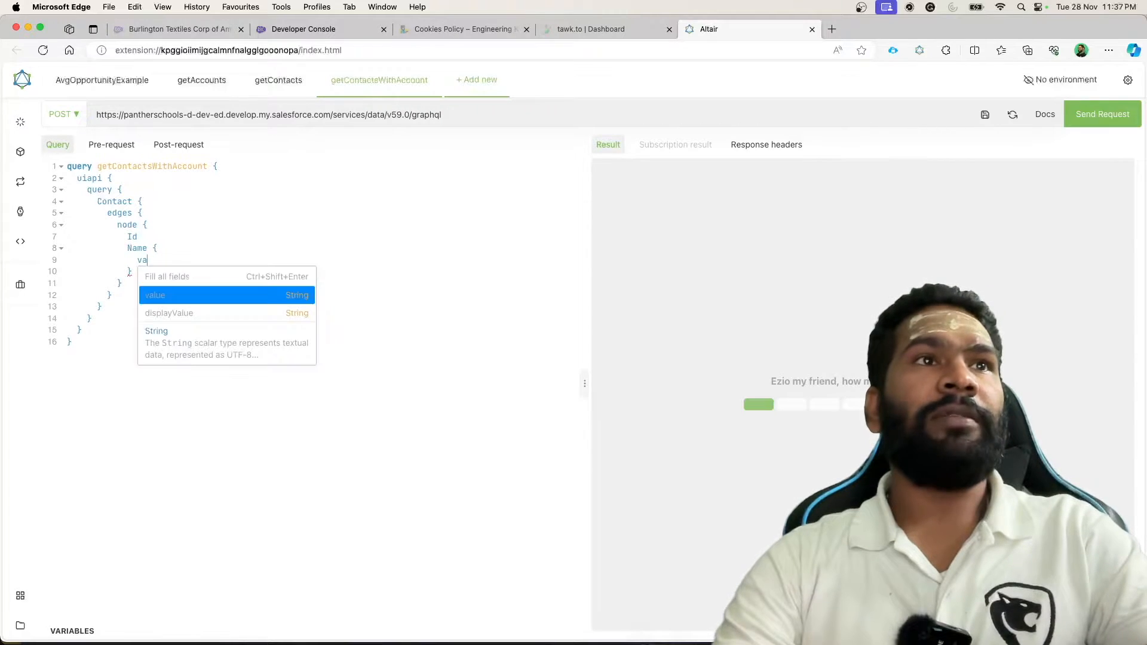
type("Email {")
type("va")
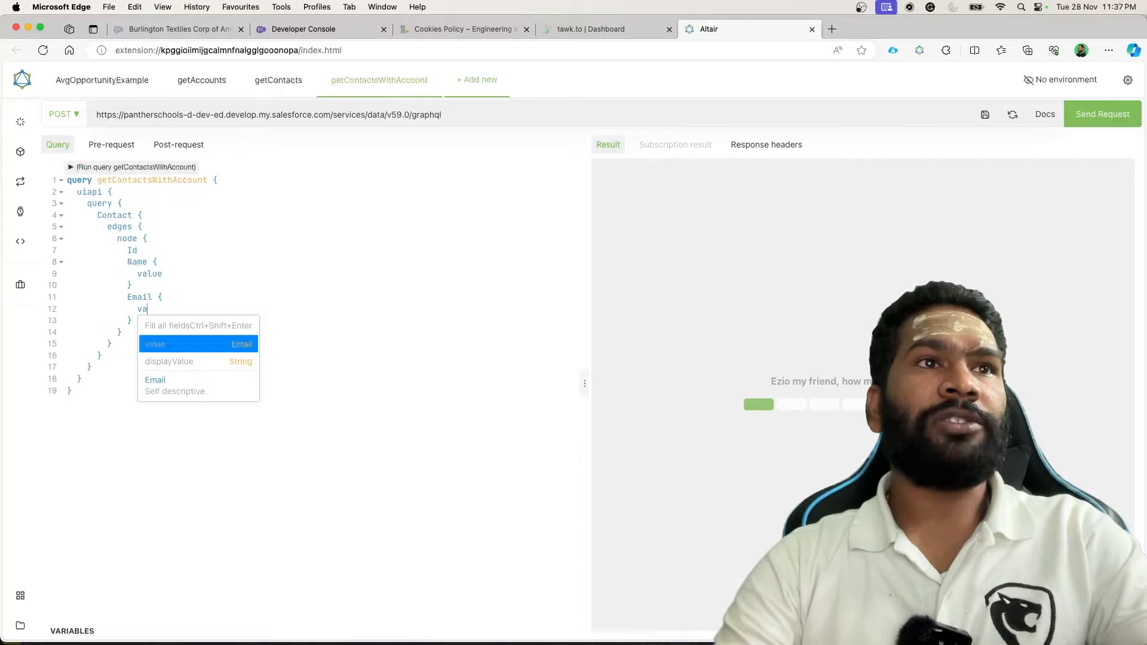
left_click(154, 345)
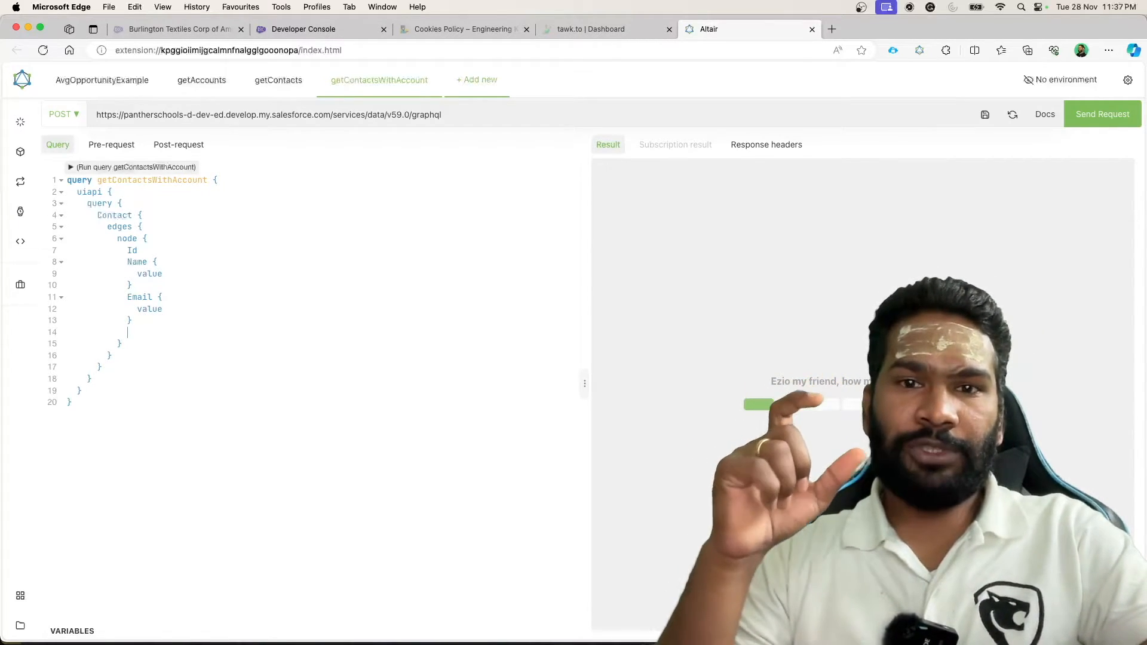
Step: Add Account { Name { value } AnnualRevenue { value displayValue } Rating { value } } under each contact node
type("Account {")
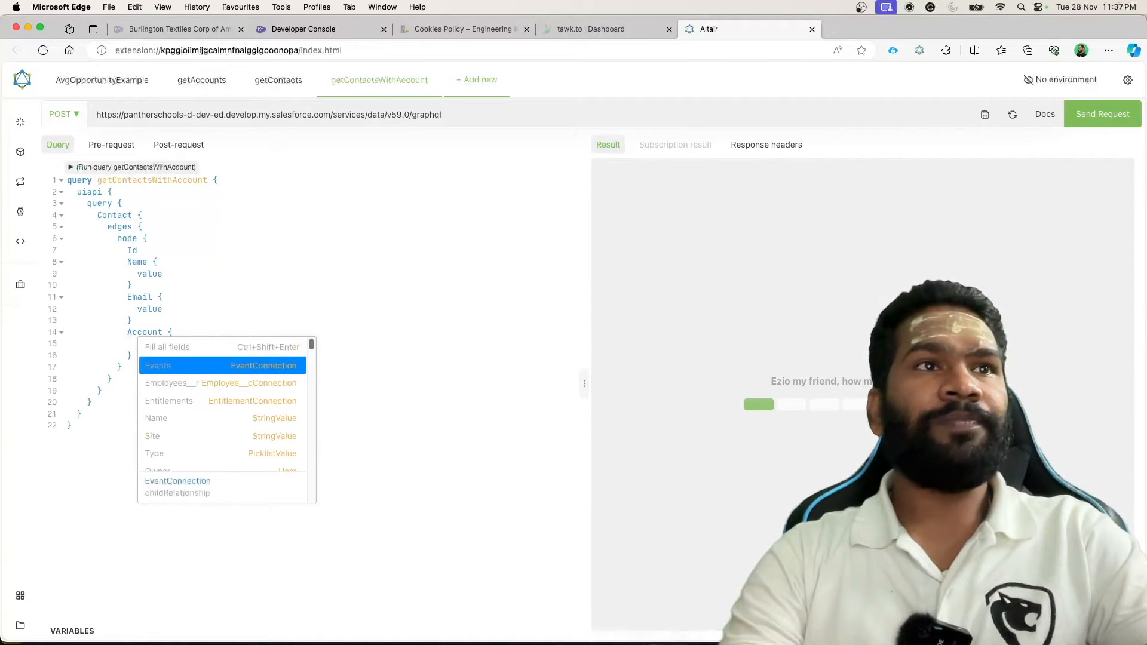
type("no")
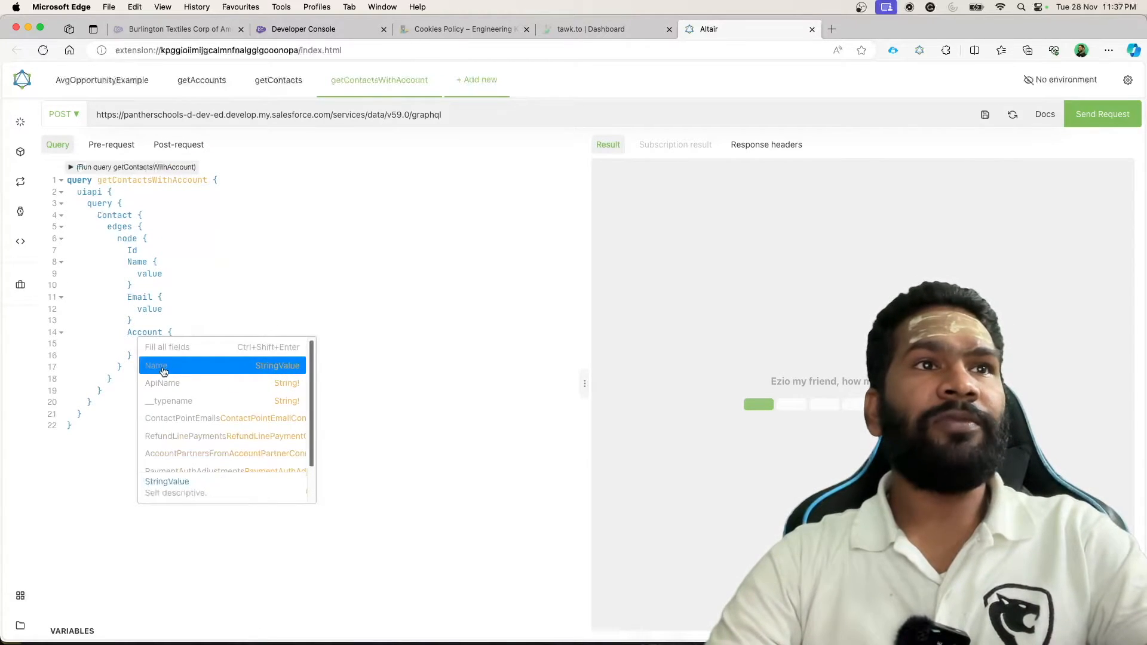
left_click(155, 366)
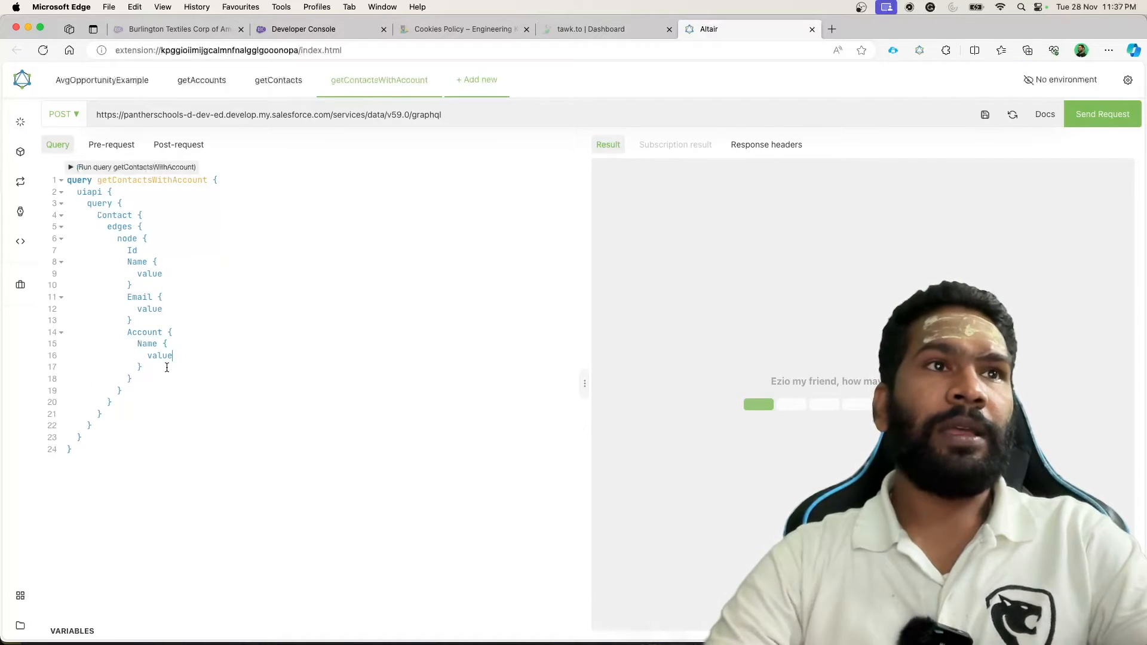
type("AnnualRevenue {")
type("va")
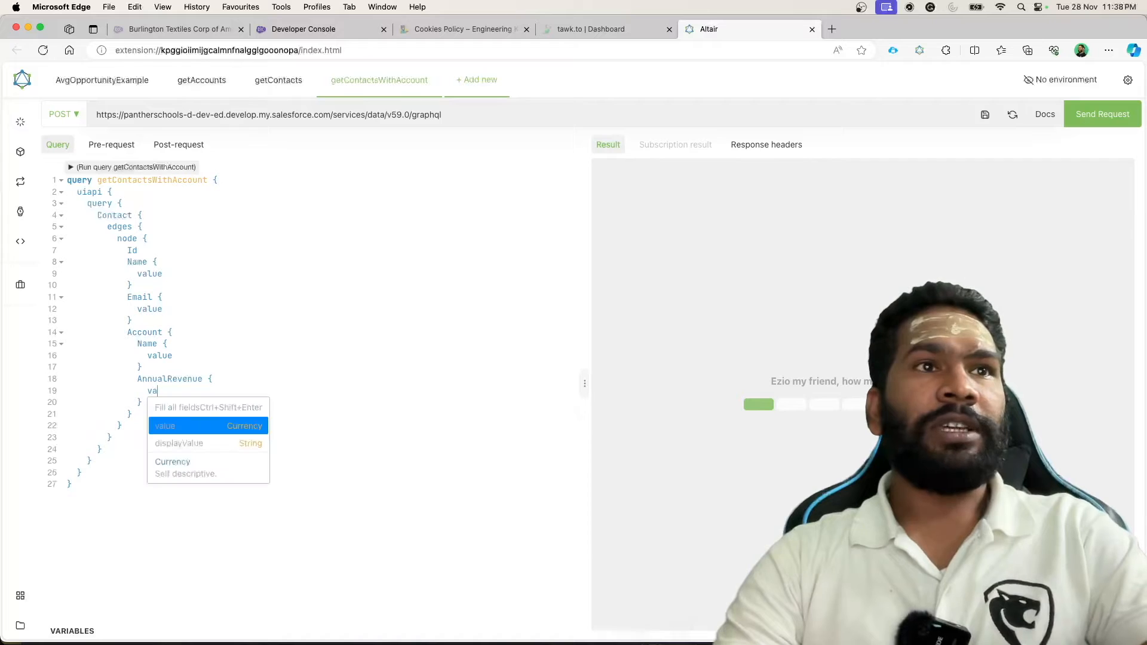
type("di")
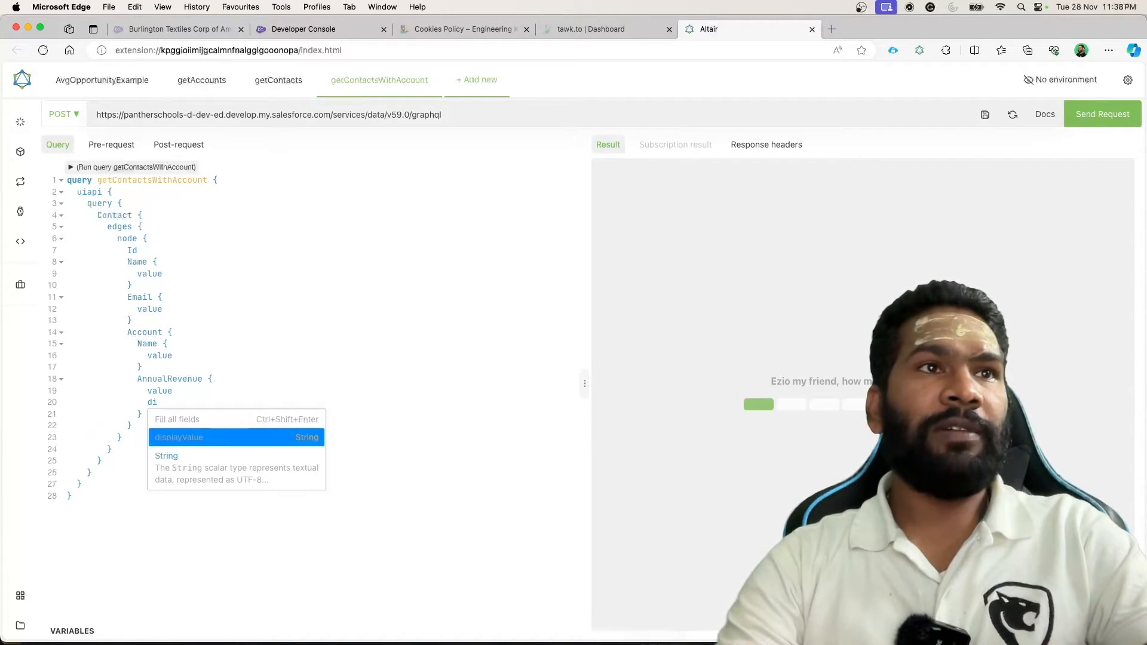
type("Rating {")
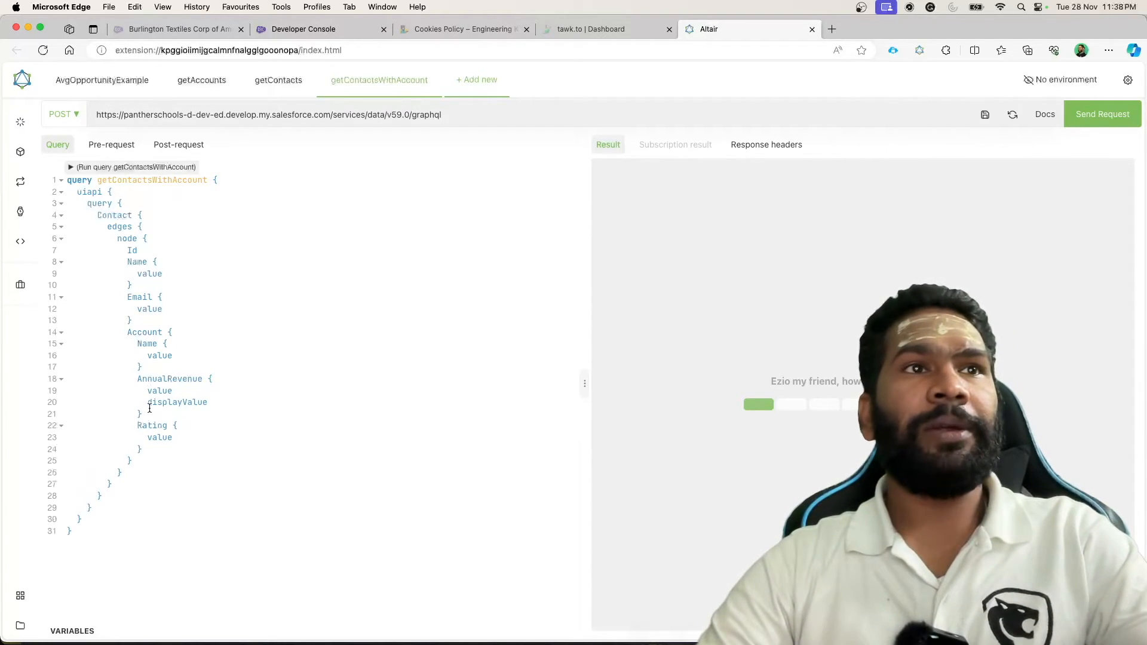
double_click(145, 333)
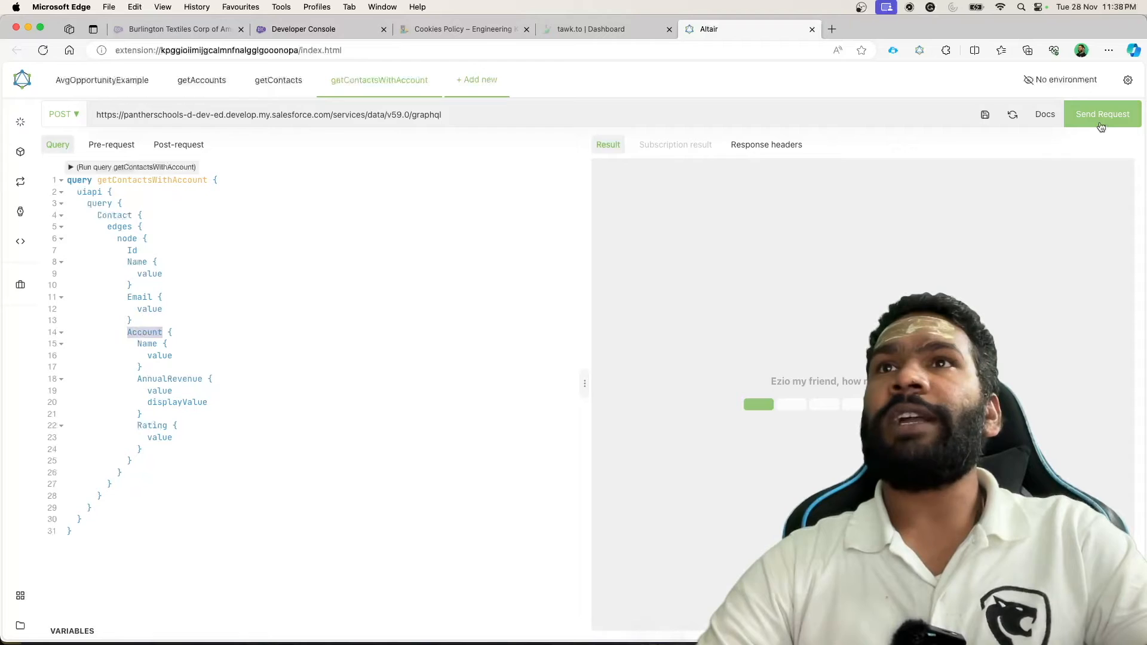
Step: Send the request and review contacts like Rose Gonzalez with Edge Communications, 139000000 revenue, Hot rating
left_click(1102, 115)
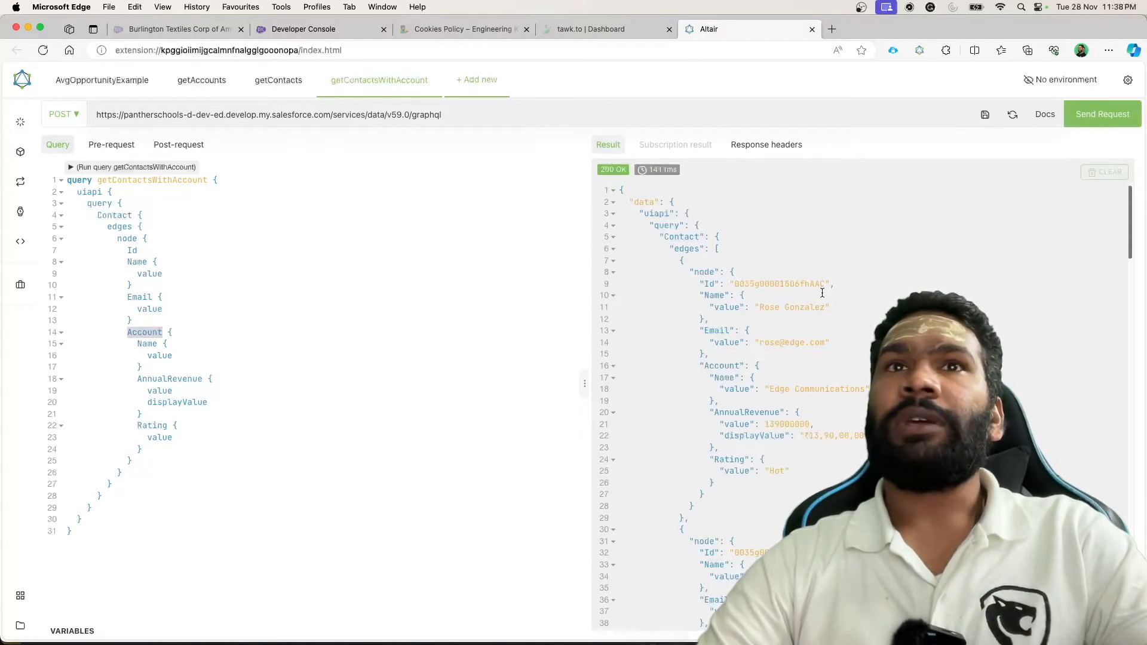
scroll("down", 3)
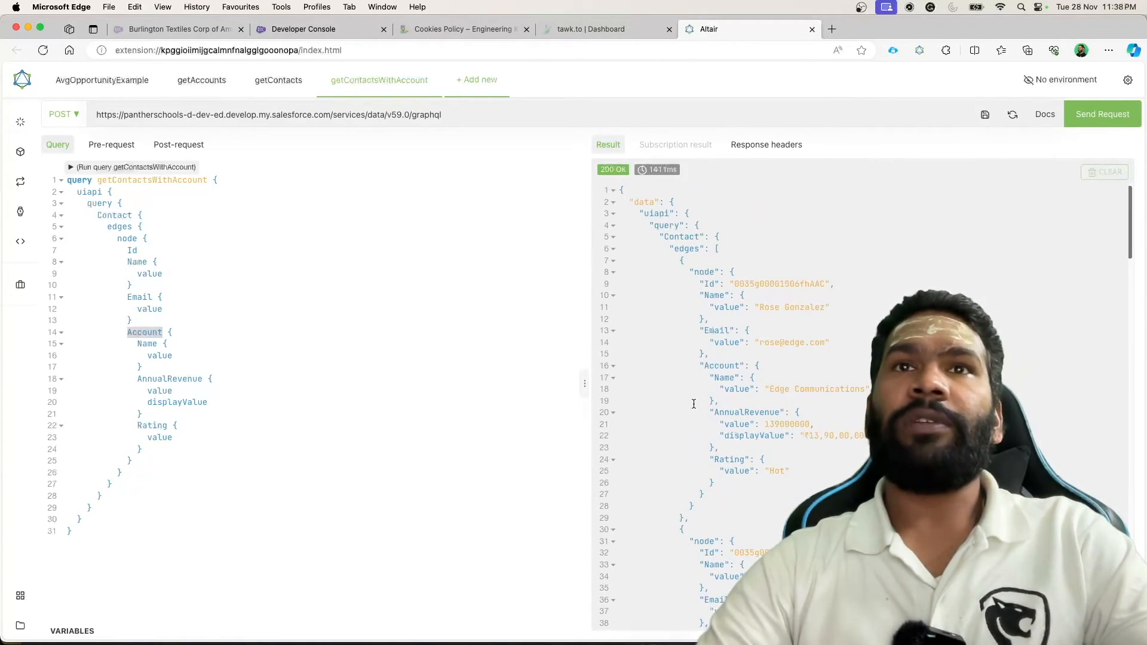
left_click_drag(680, 260, 683, 526)
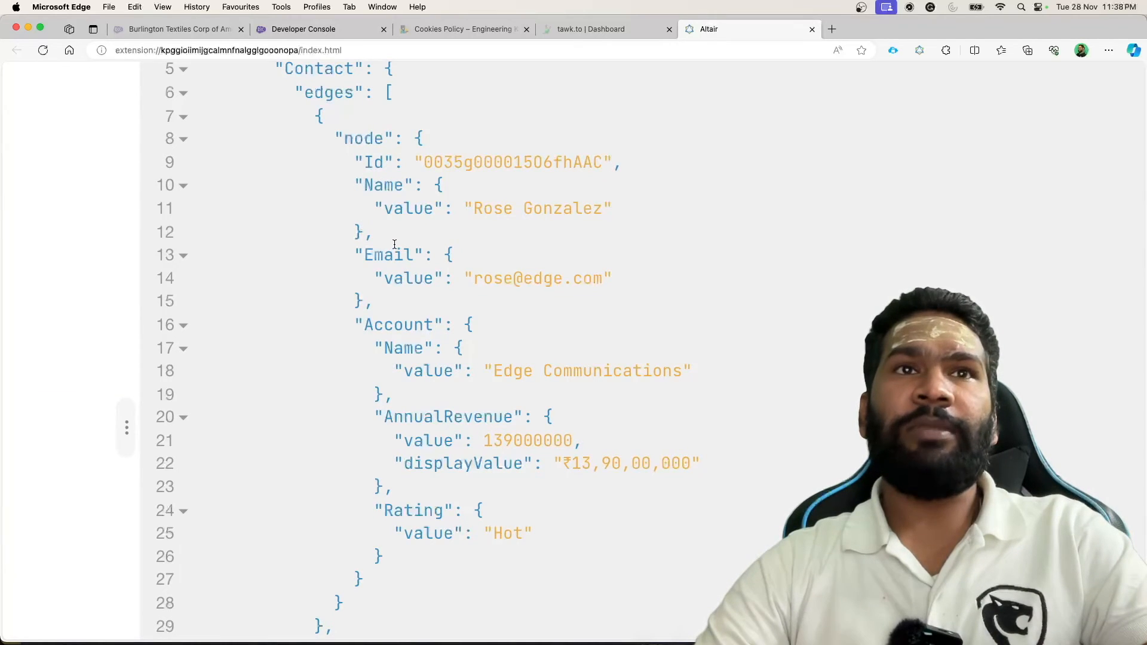
scroll("down", 3)
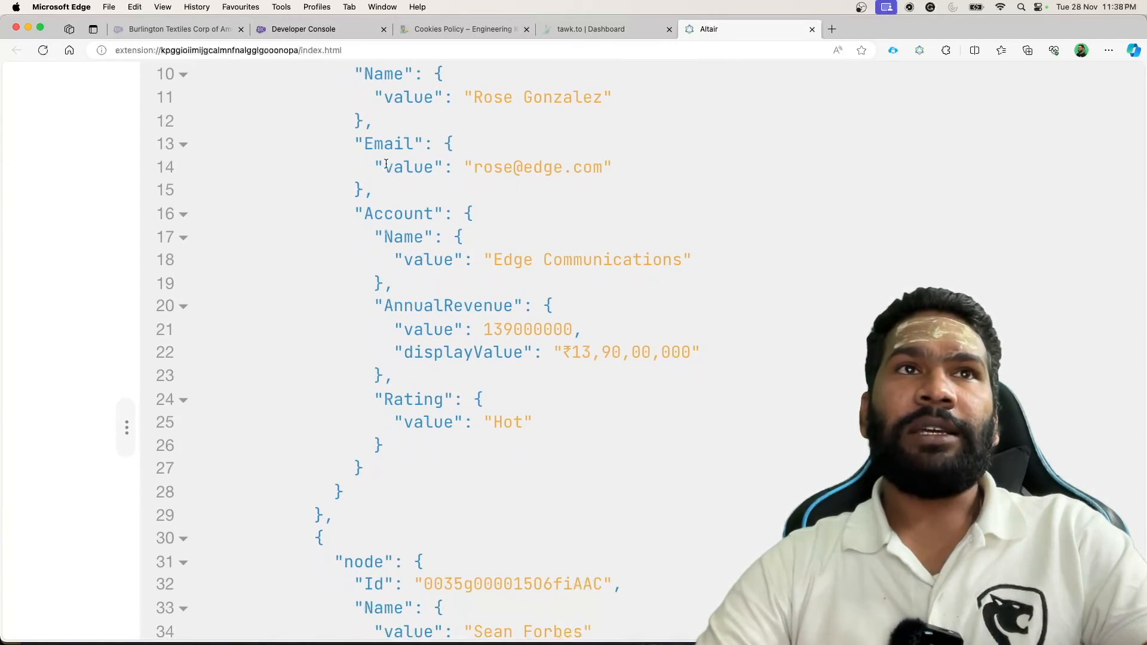
double_click(399, 213)
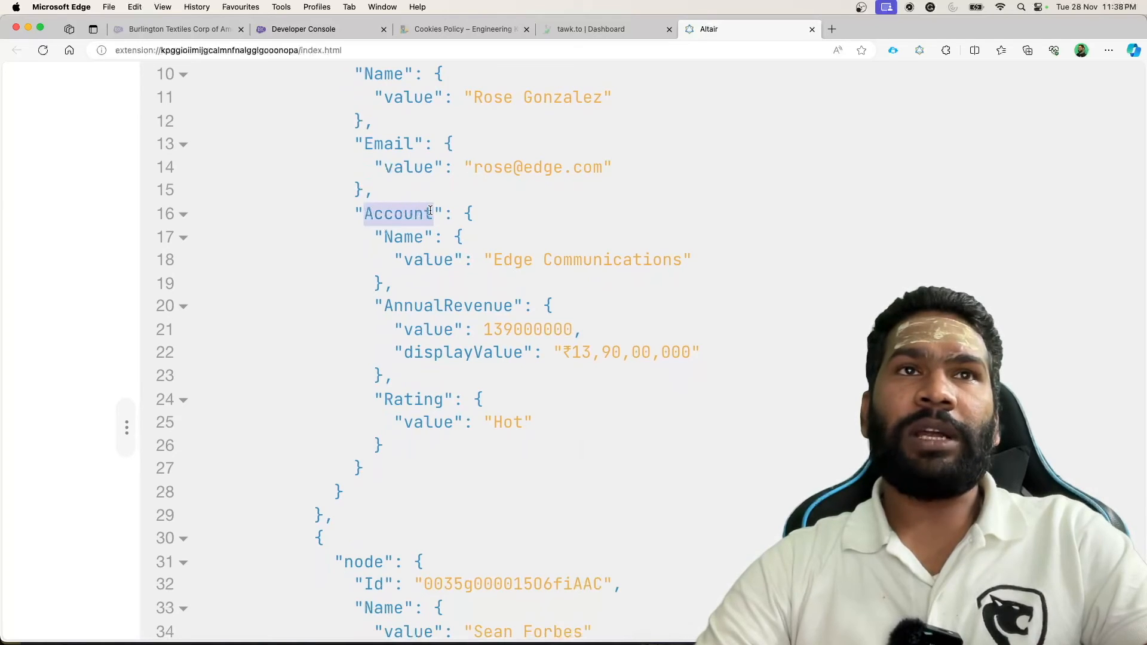